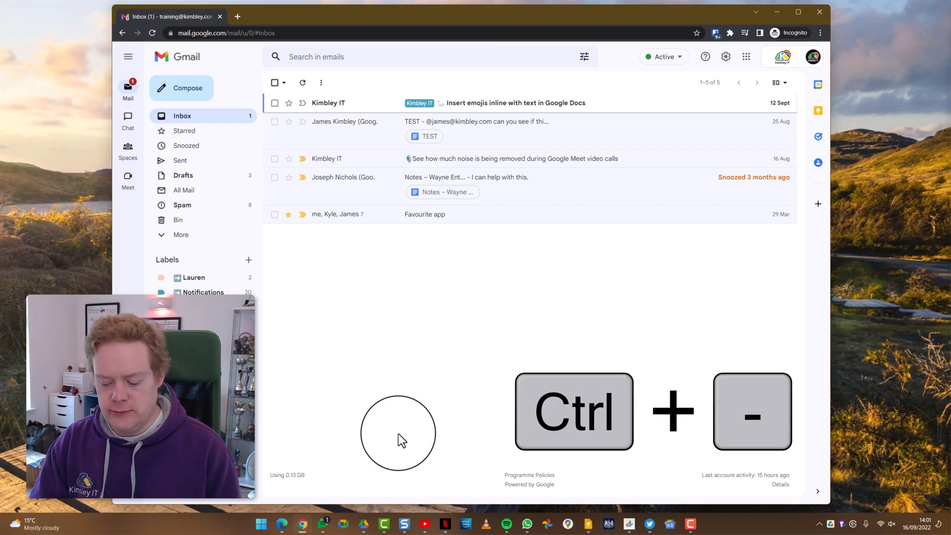
Zoom the Gmail inbox out to 67%, then back in to 80%.
key("Ctrl+-")
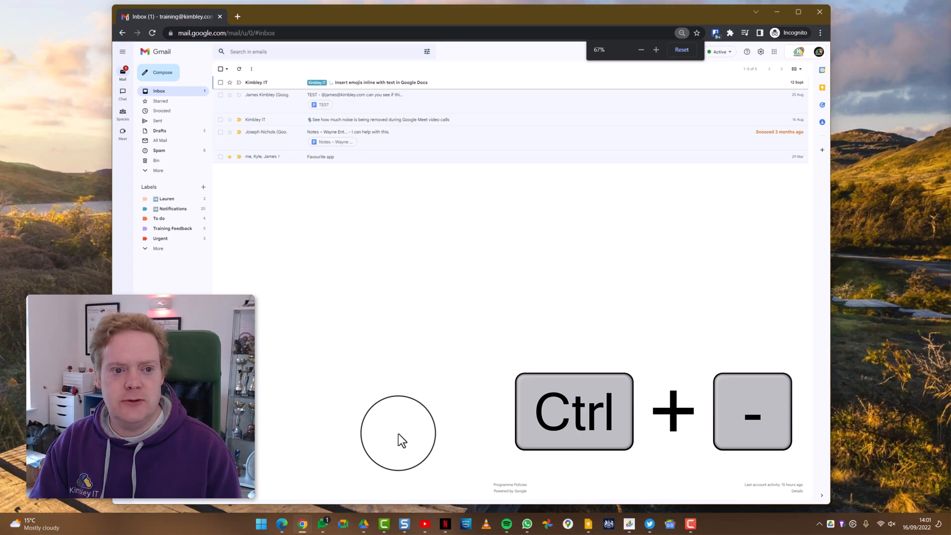
key("ctrl++")
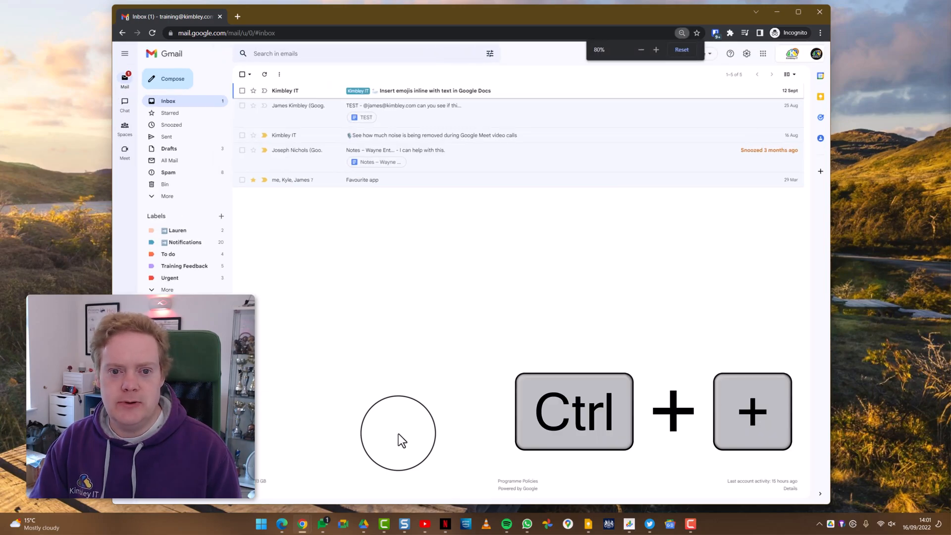
key("ctrl+plus")
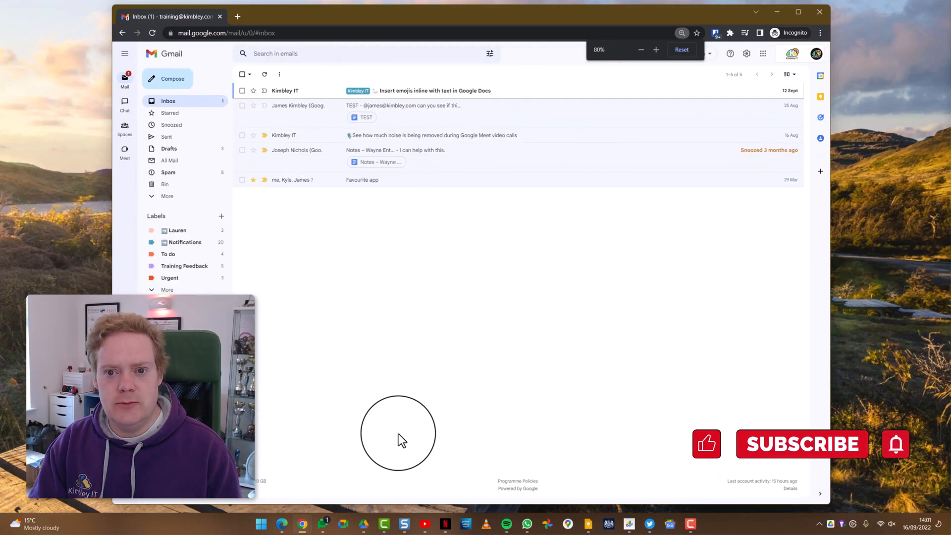
Reset the zoom, then switch Chrome to full screen from the menu's Zoom row.
left_click(656, 50)
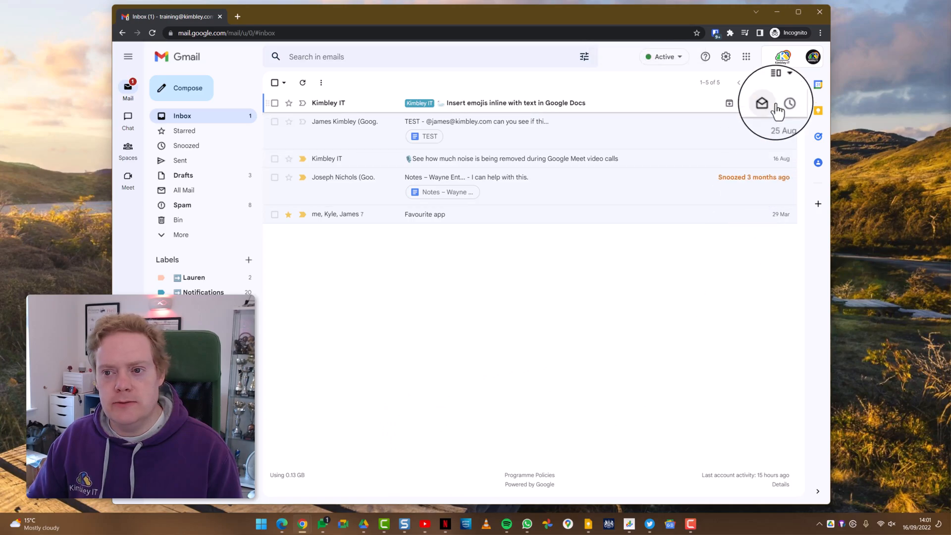
left_click(824, 29)
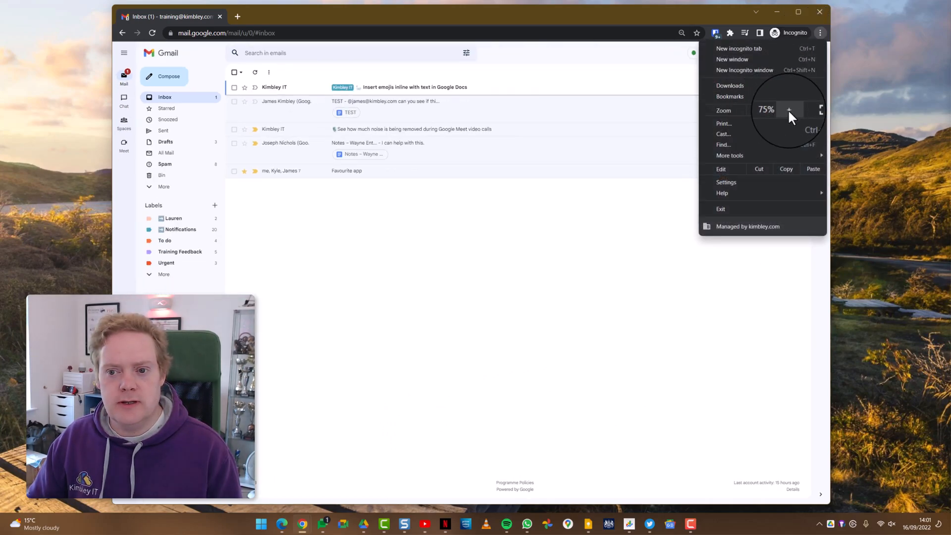
left_click(789, 109)
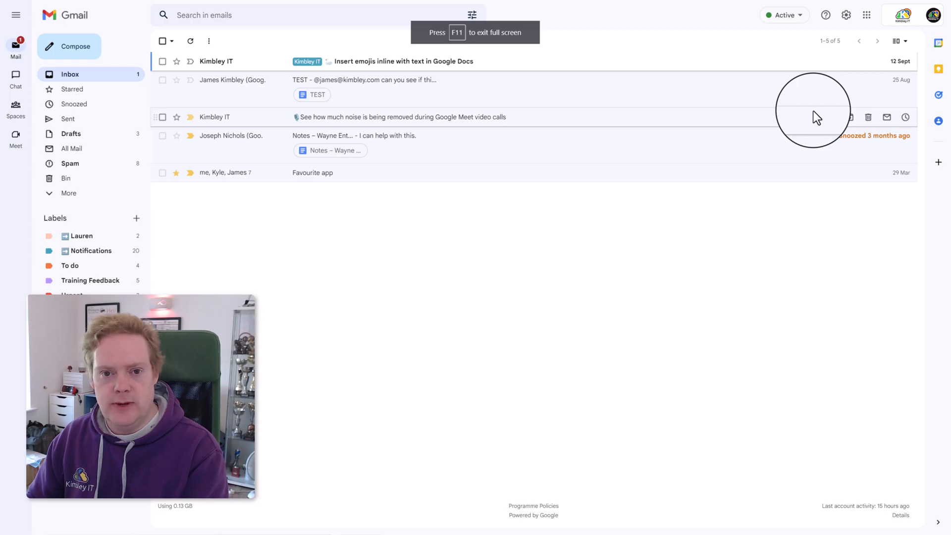
Exit full screen and zoom the inbox slightly above normal size.
key("F11")
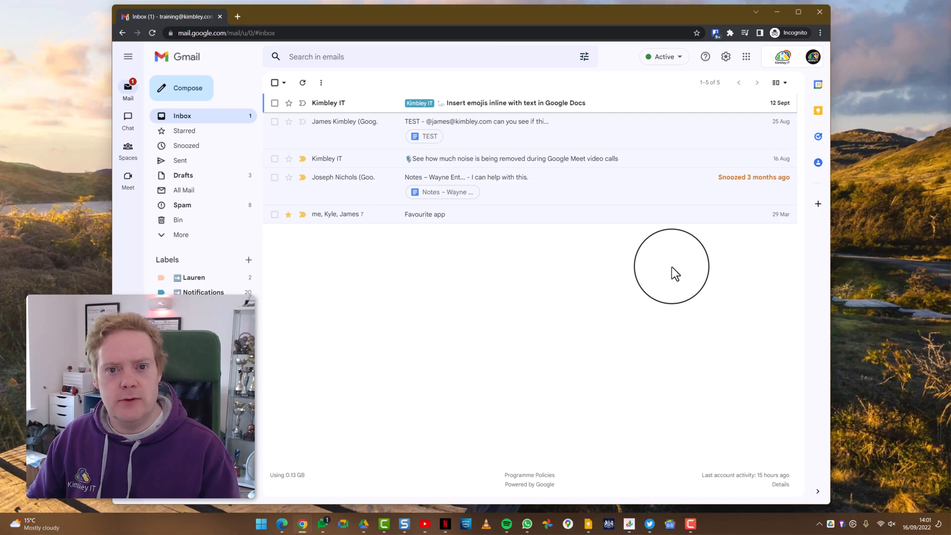
mouse_move(800, 86)
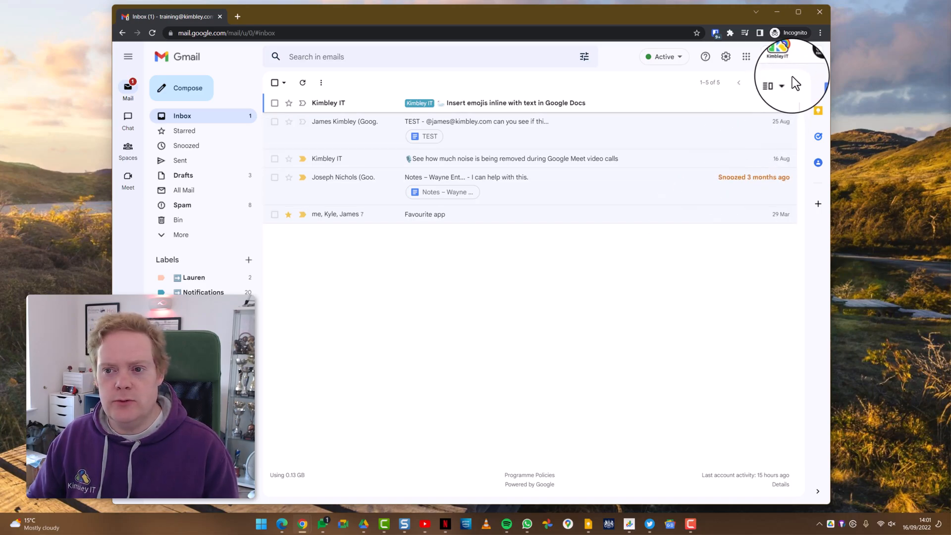
left_click(820, 32)
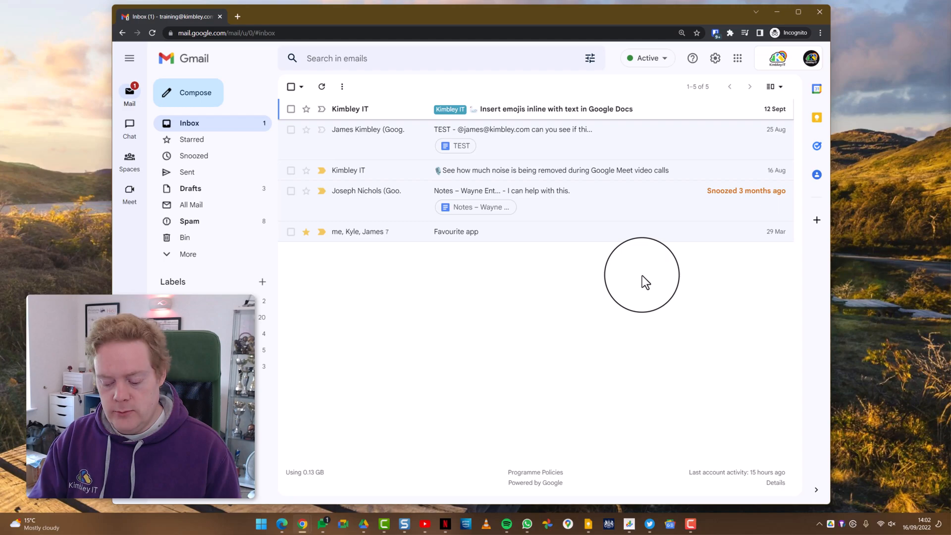
Reset the page zoom and confirm 100% in the Chrome menu.
key("ctrl+-")
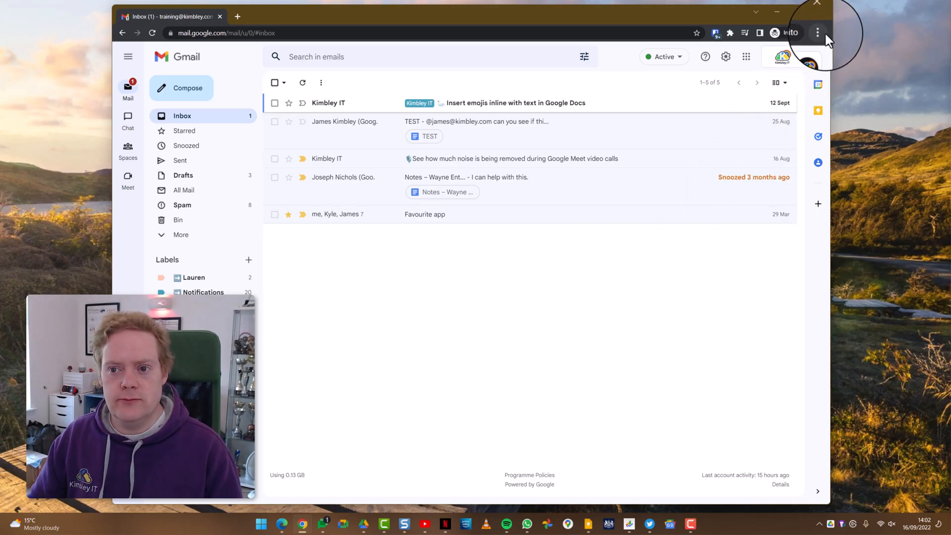
left_click(815, 32)
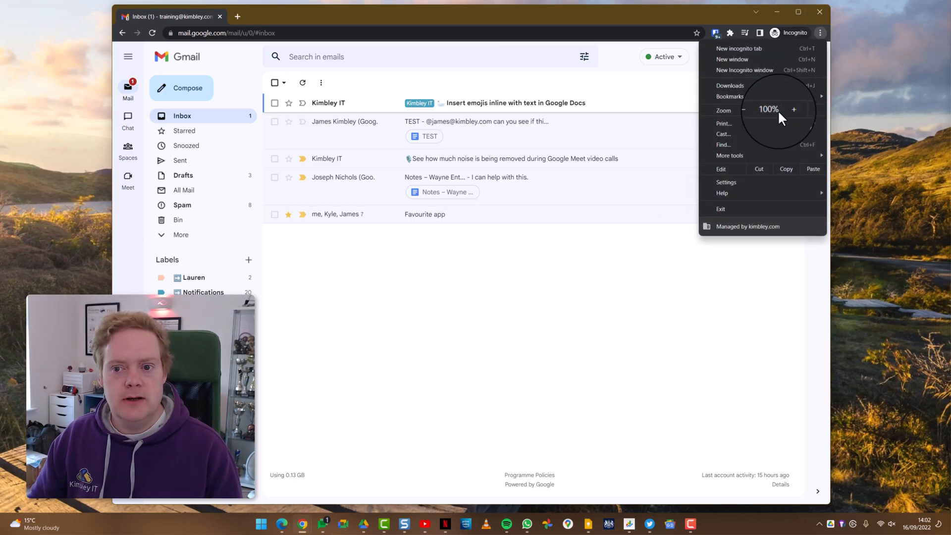